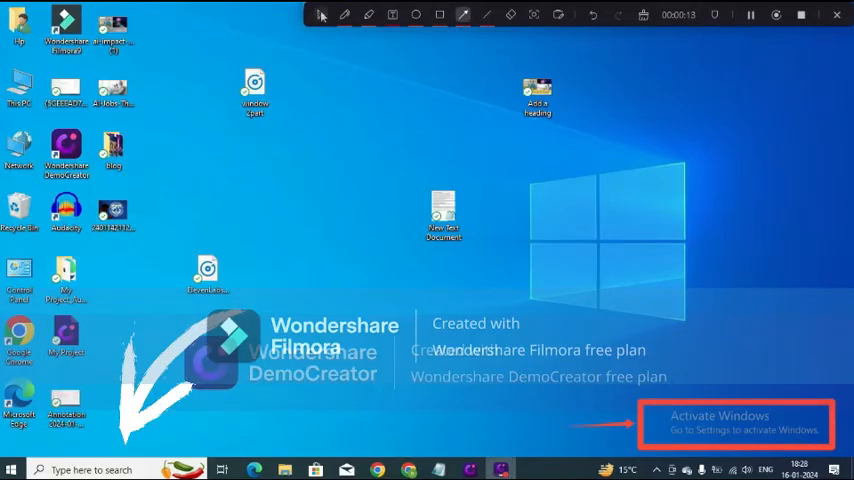
Step: Search for cmd and launch Command Prompt as administrator
text(cmd)
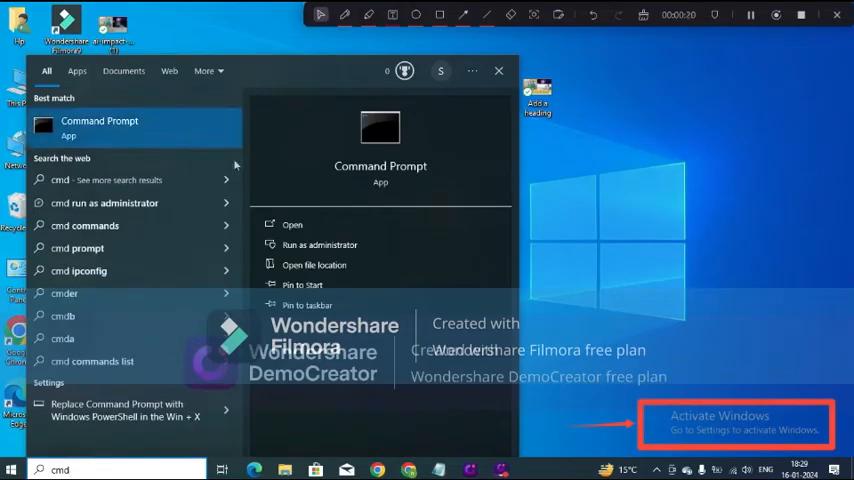
mouse_move(199, 140)
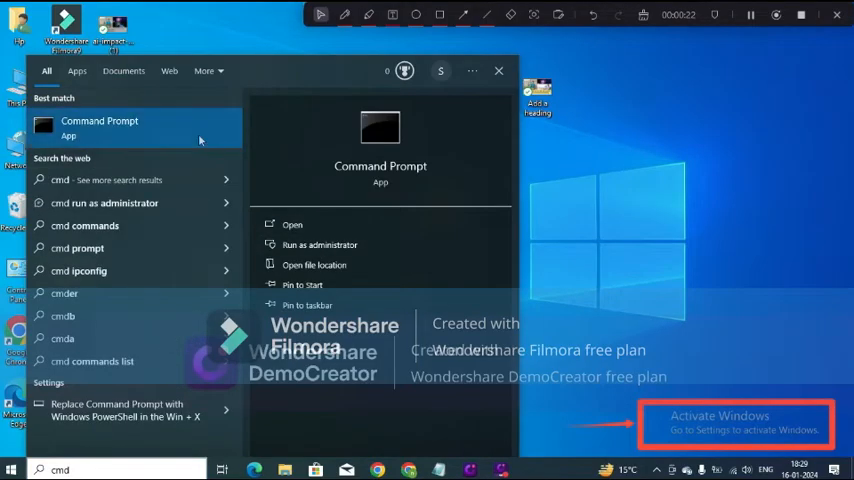
click(247, 155)
text(sfc /)
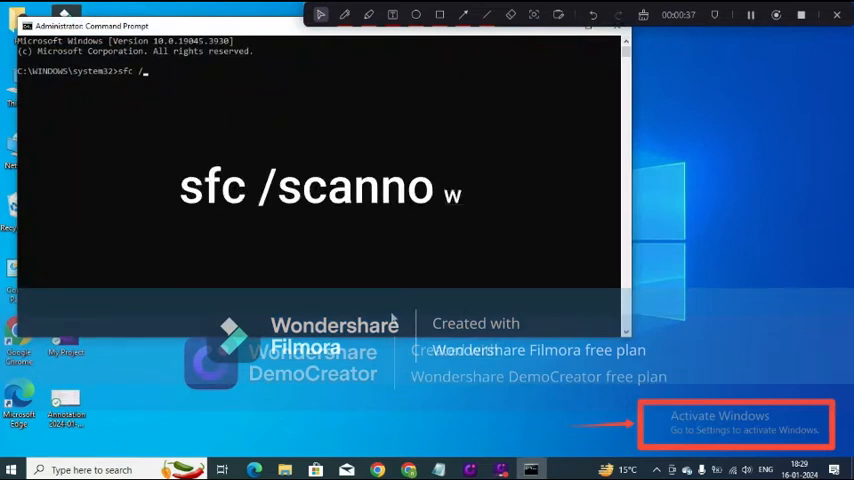
Step: Run sfc /scannow to 100% verification with no integrity violations found
text(w)
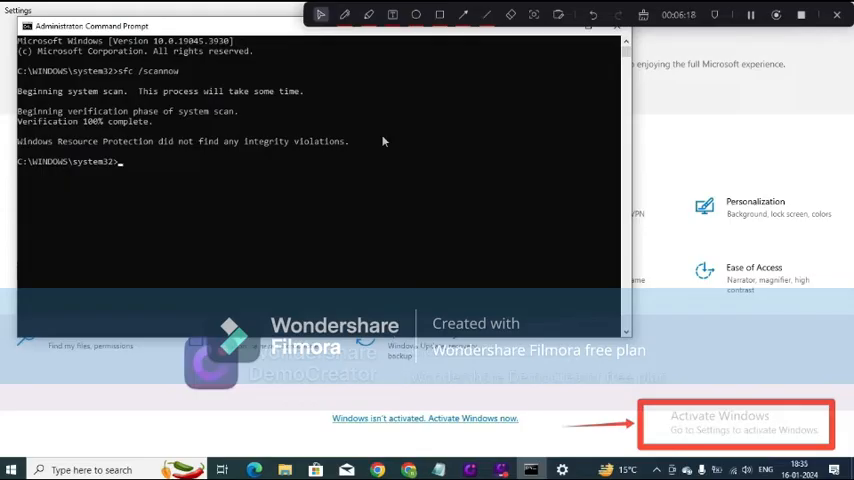
Step: Run DISM /Online /Cleanup-Image /RestoreHealth, then close Command Prompt
text(DISM /Online /Cleanup-Image /RestoreHealth)
text(sfc /scannow)
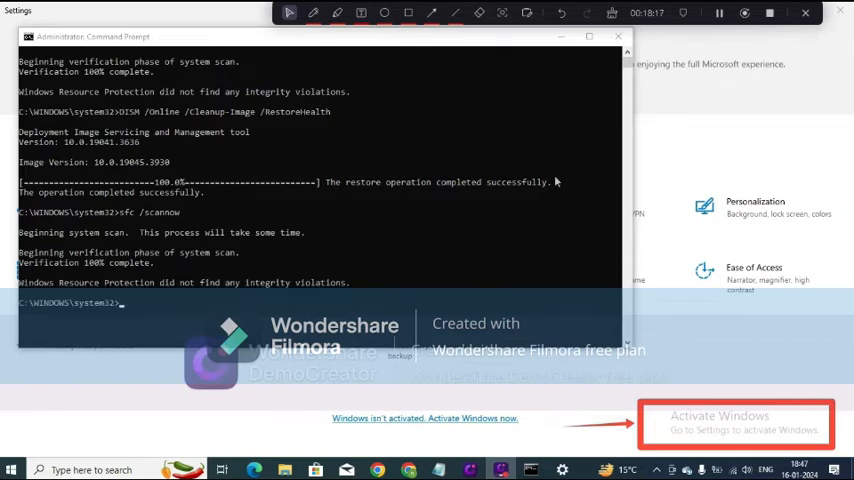
click(618, 36)
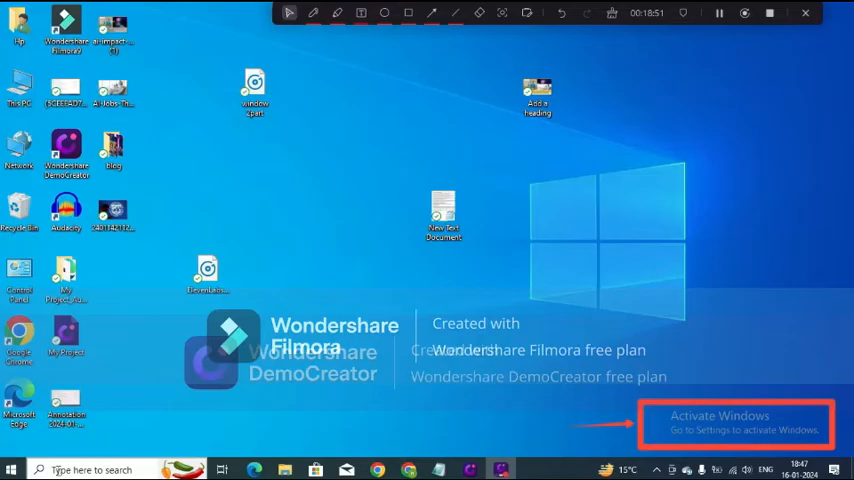
Step: Search 'troubleshoot settings' and open the Additional troubleshooters page
click(10, 469)
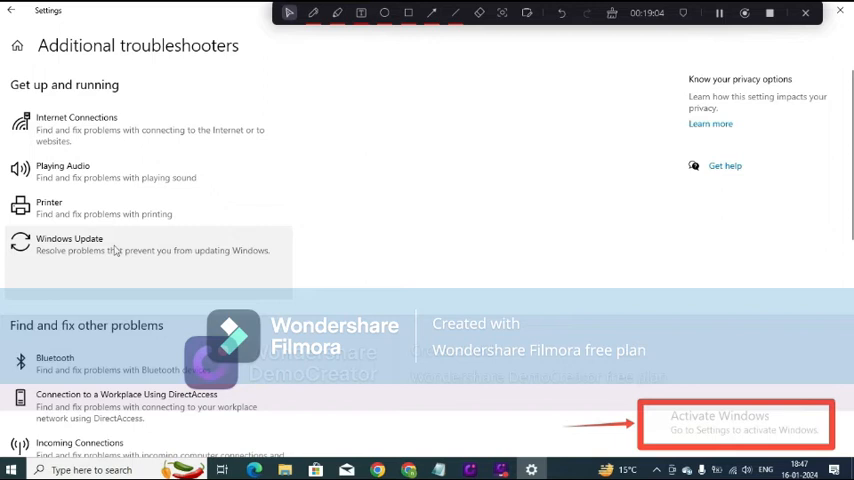
Step: Run the Windows Update troubleshooter, which couldn't identify the problem
click(215, 283)
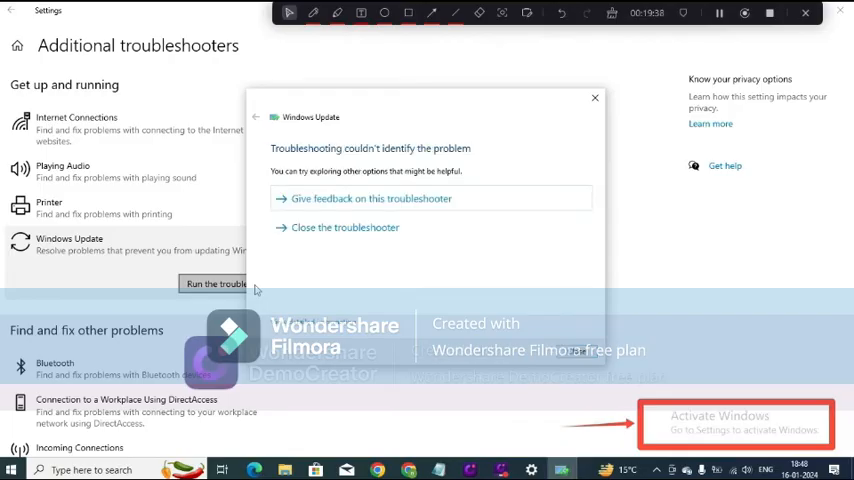
mouse_move(517, 223)
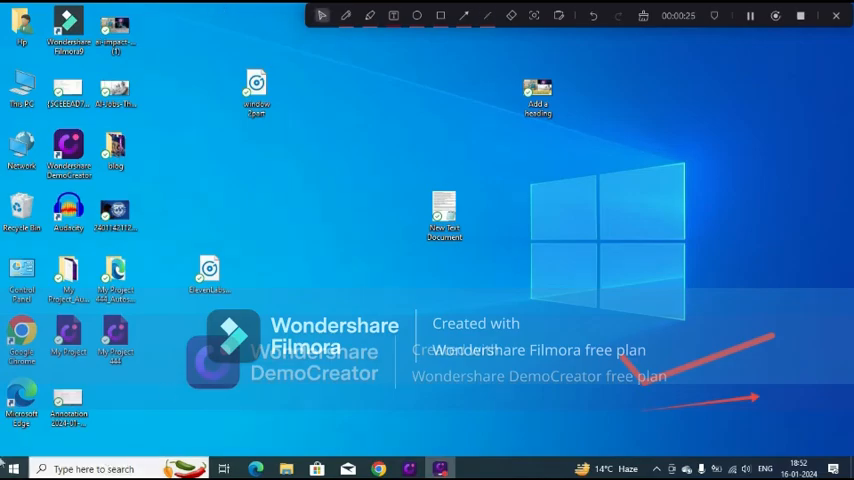
Step: Bring up the Start menu from the desktop to restart the PC
click(15, 468)
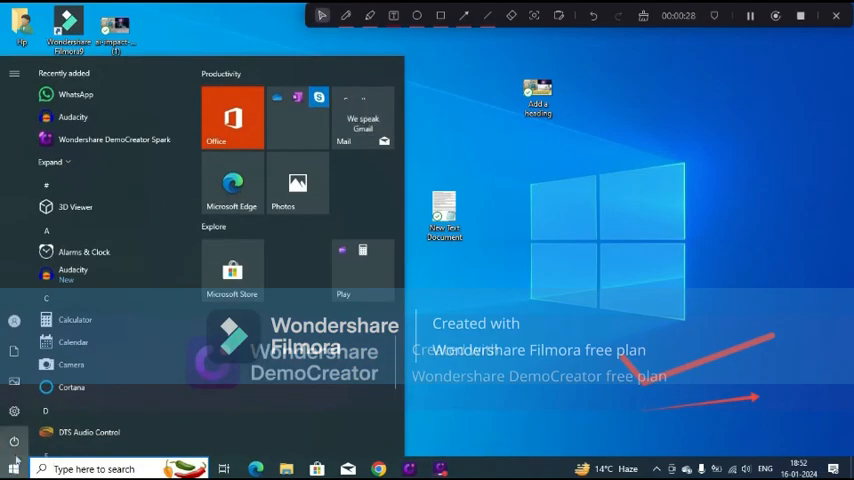